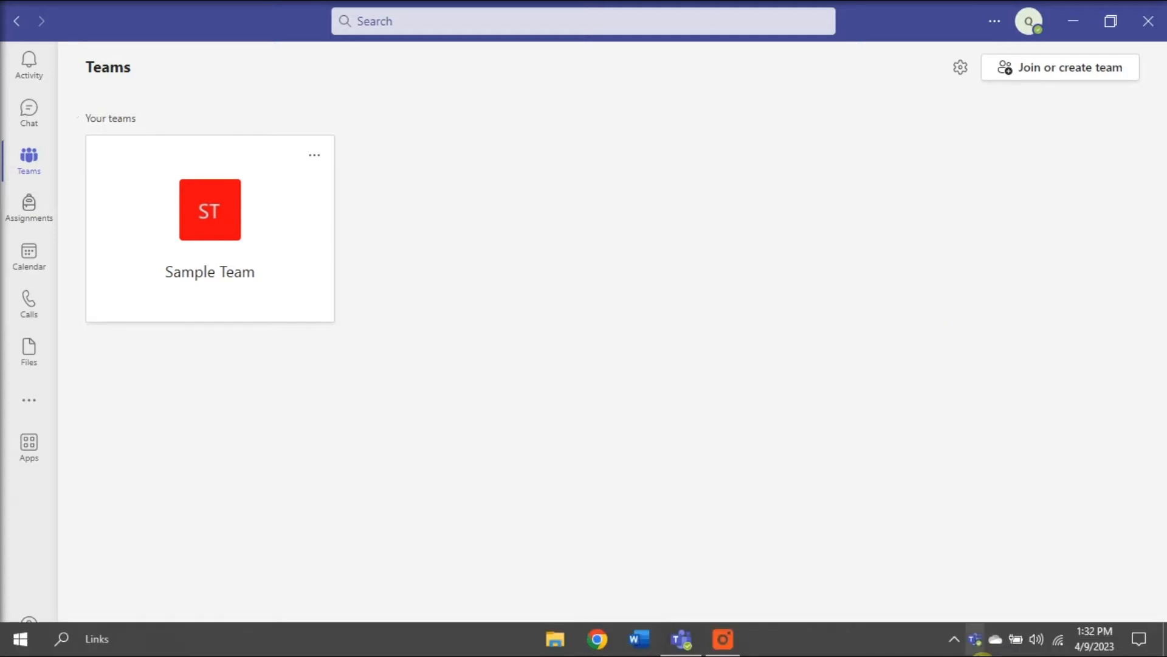
Review the per-app volume levels from the Windows sound options.
right_click(1037, 639)
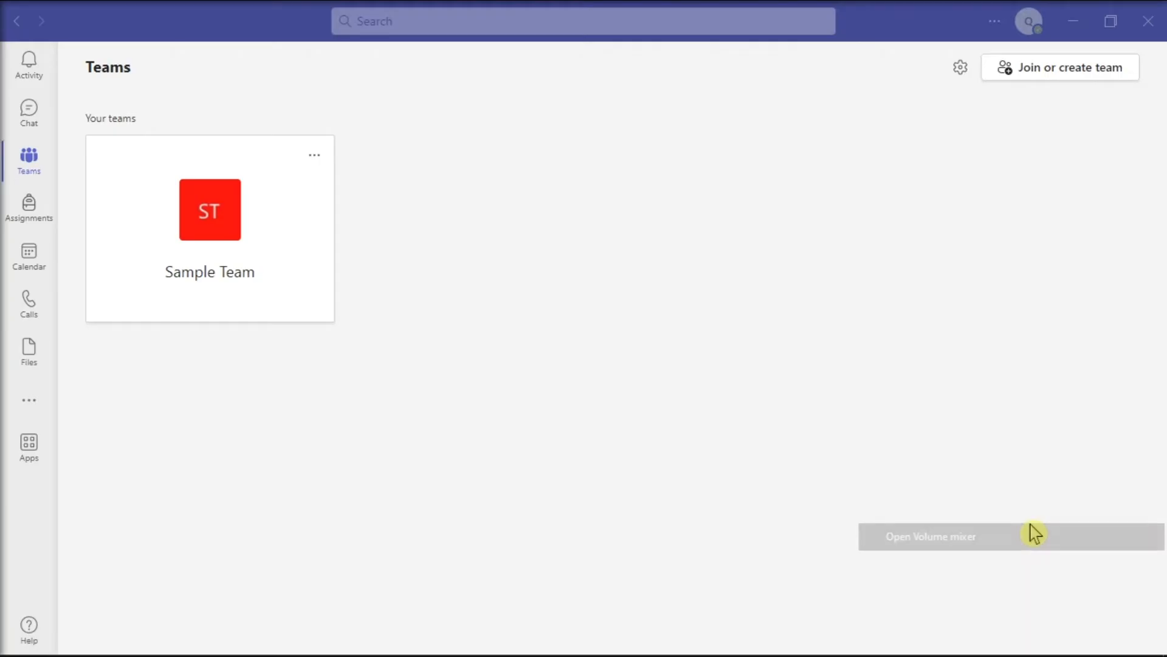
click(930, 536)
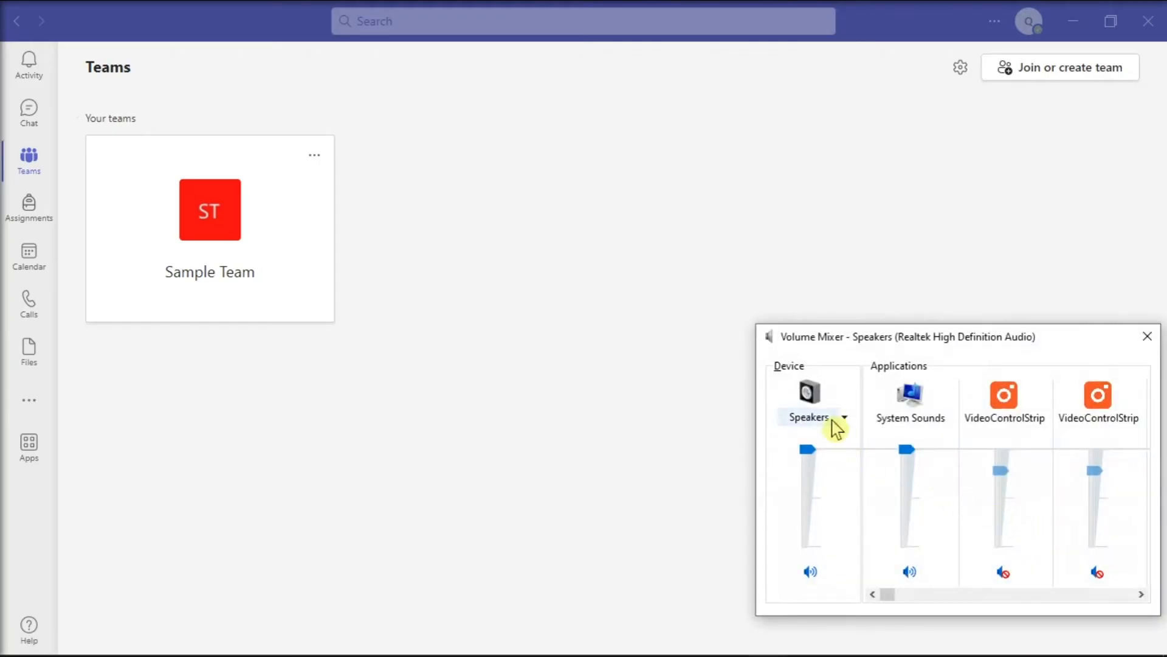
mouse_move(927, 365)
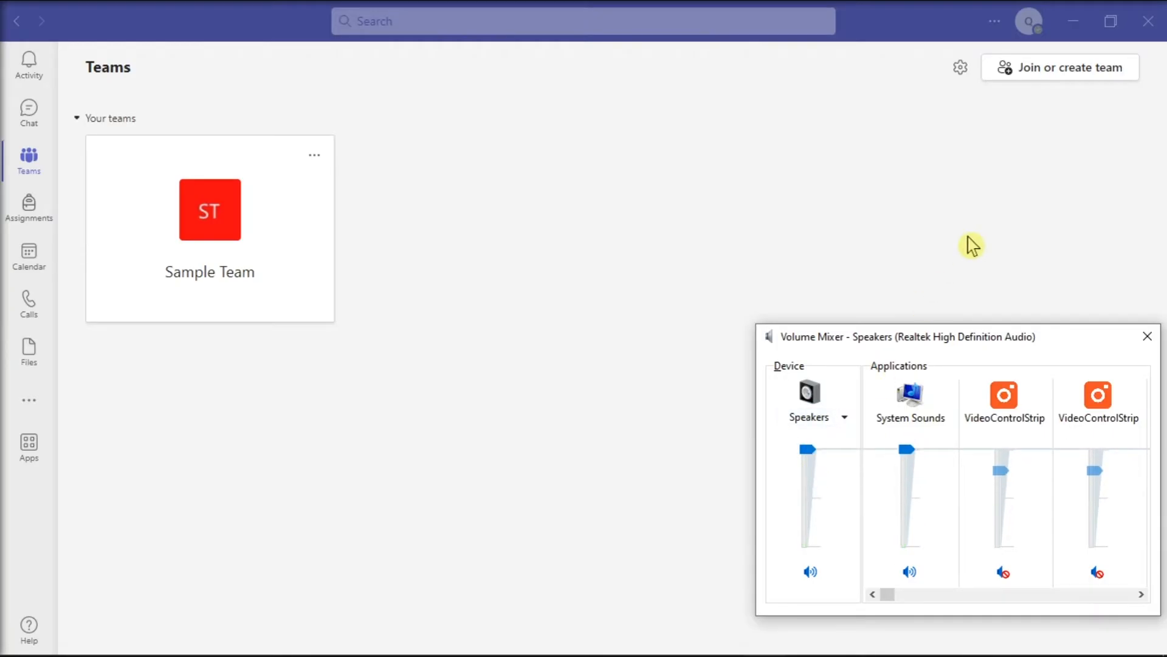
click(1147, 335)
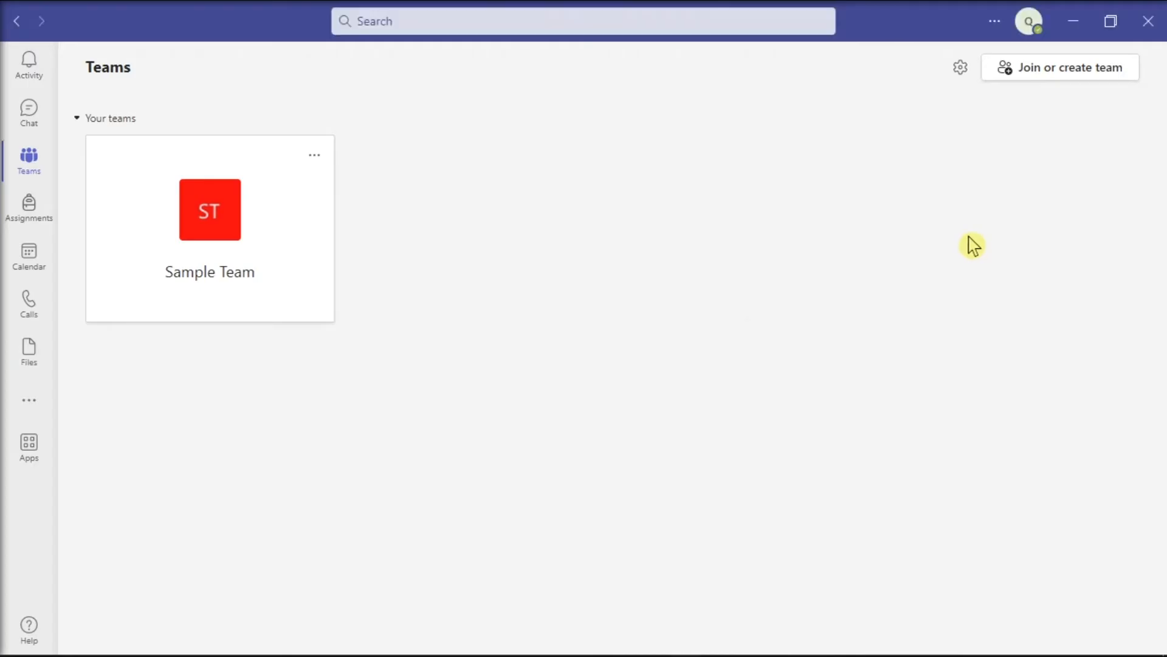
Review the audio device settings in Teams settings.
click(994, 21)
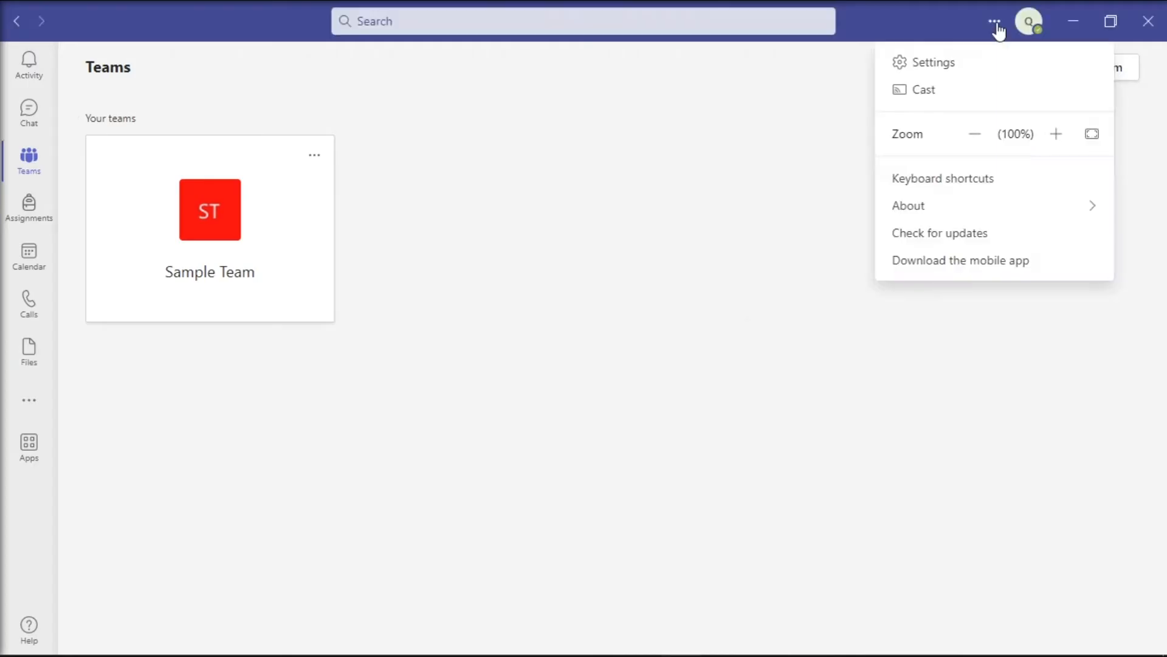
click(933, 62)
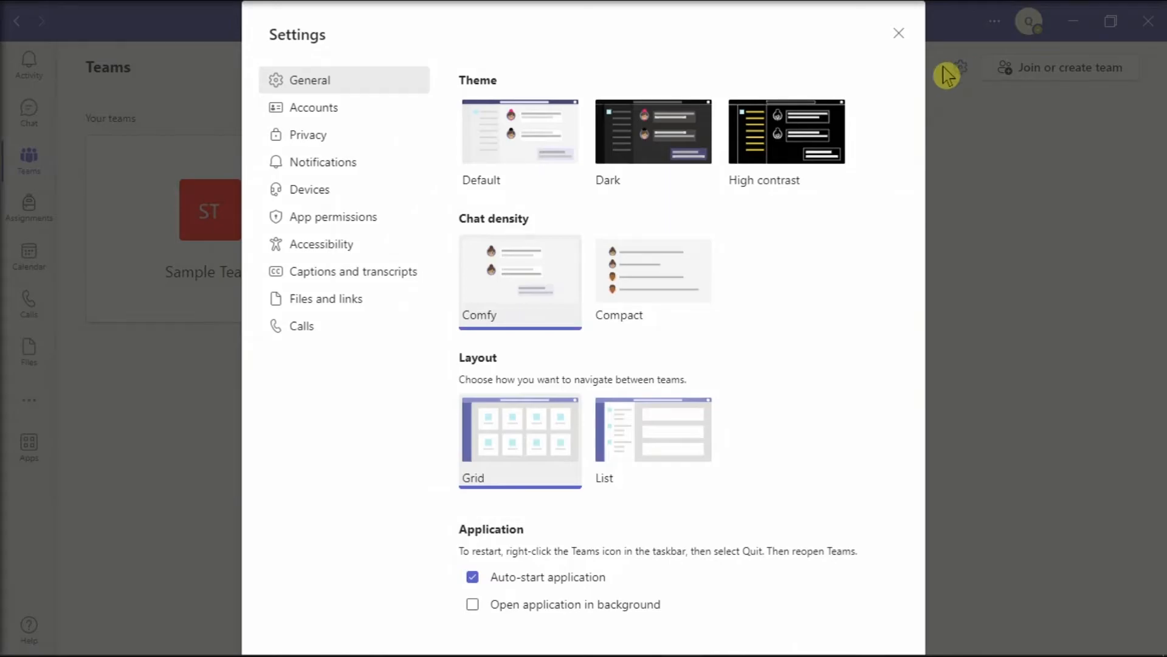
mouse_move(344, 189)
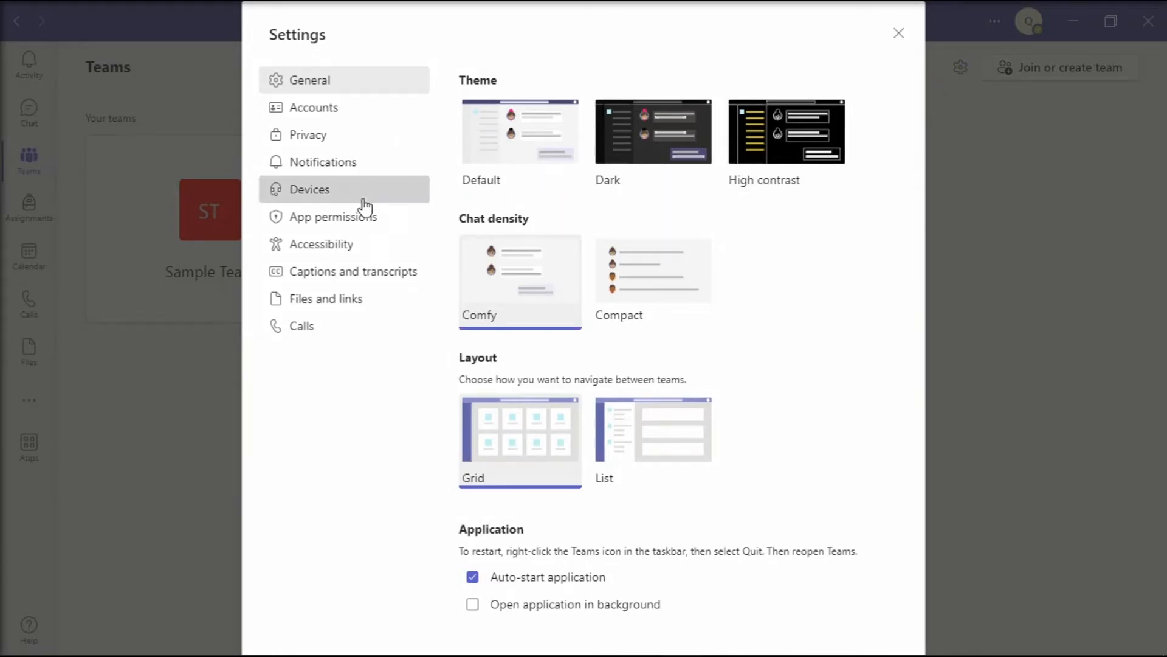
click(309, 188)
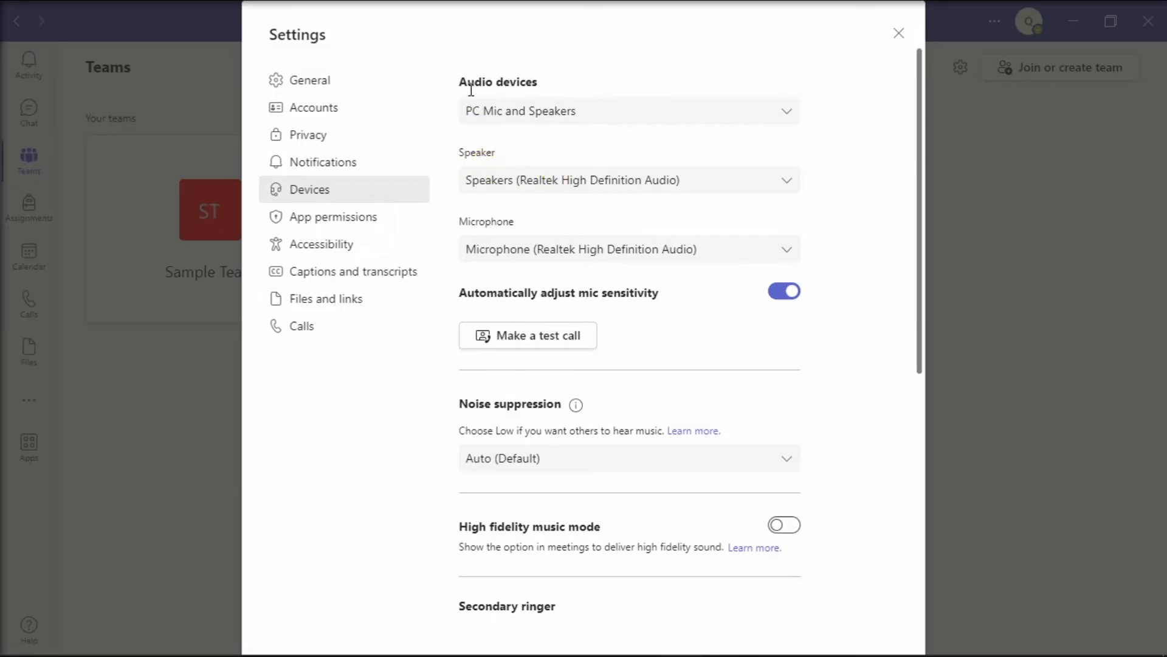
click(899, 33)
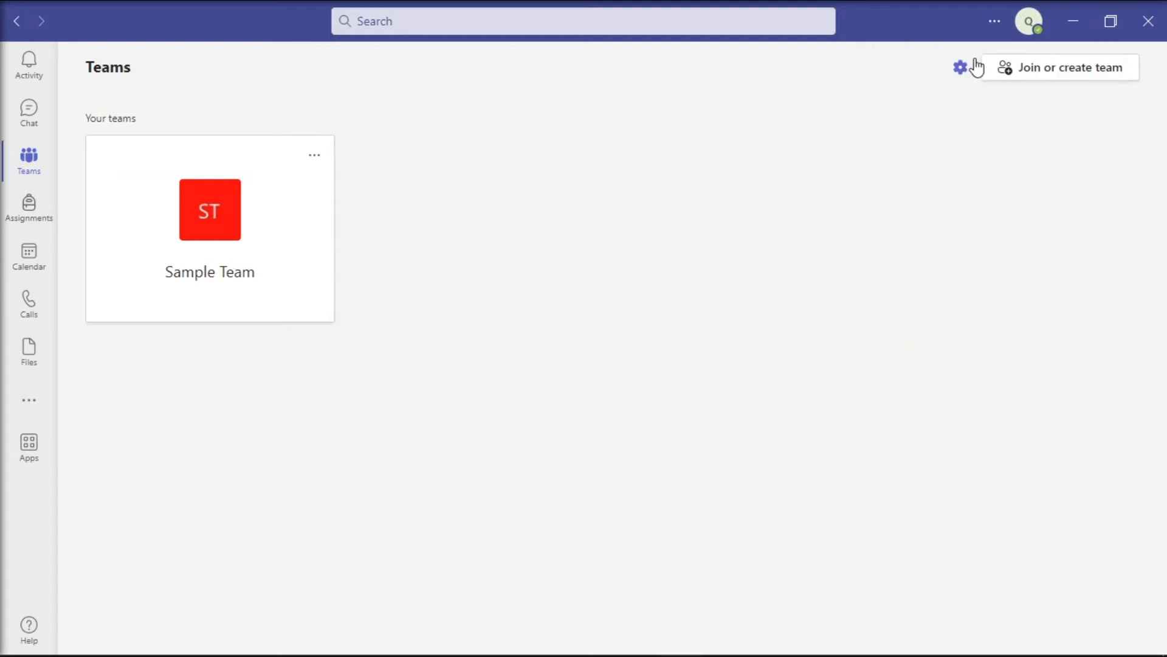
Review the notification settings in Teams settings.
click(961, 67)
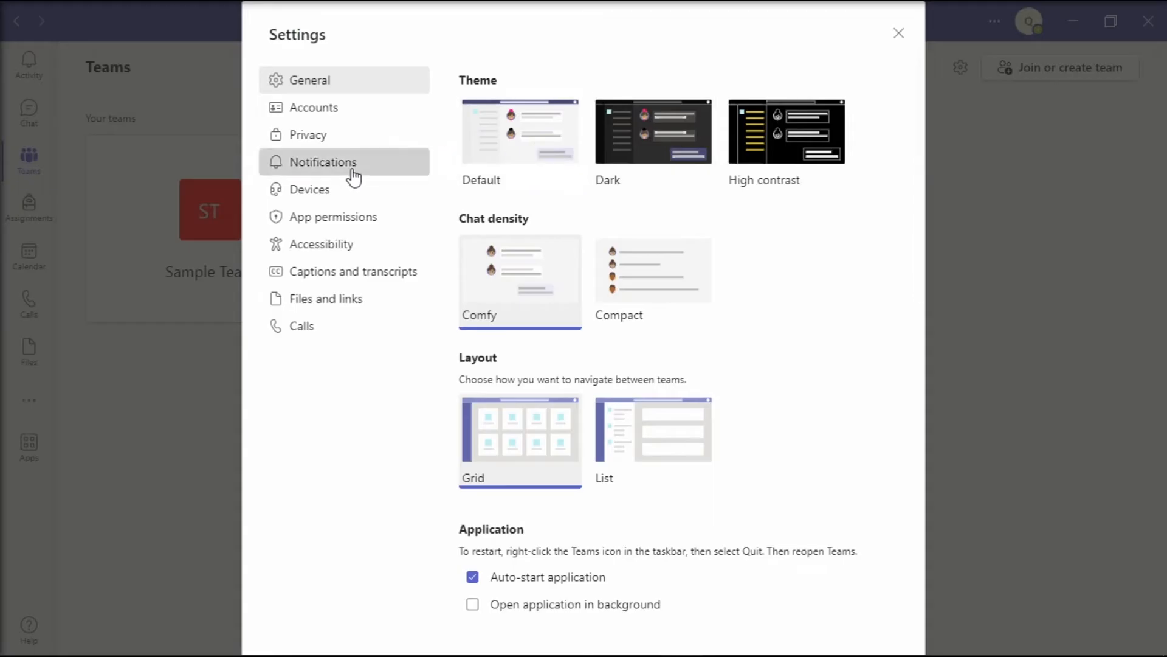
click(322, 162)
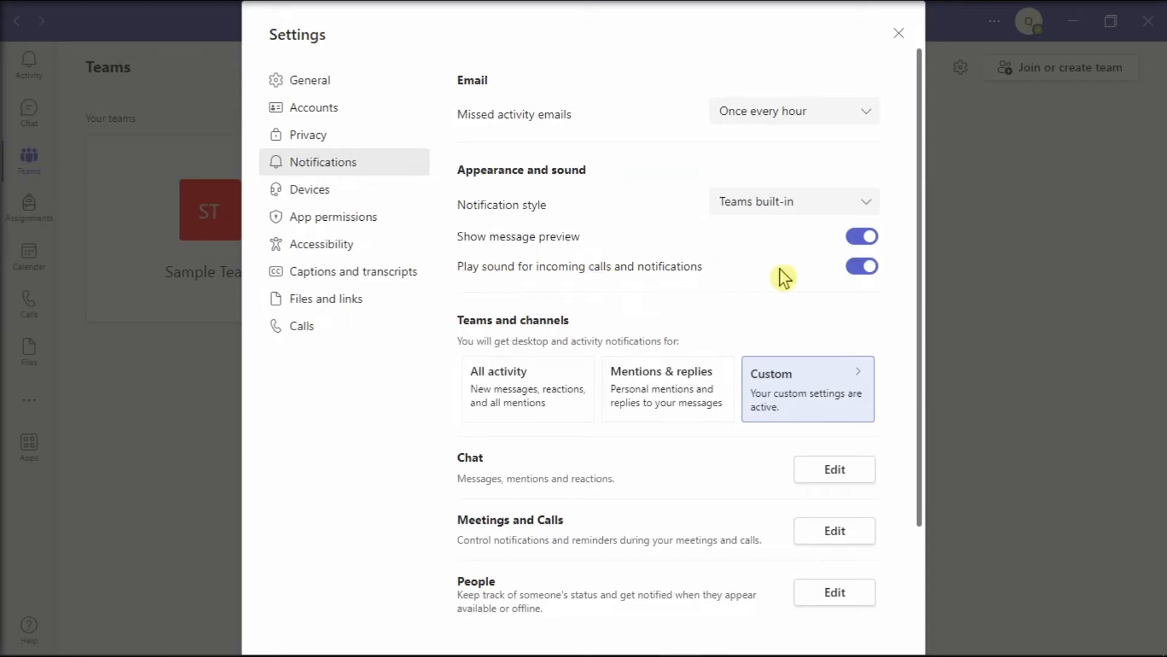
scroll(down, 3)
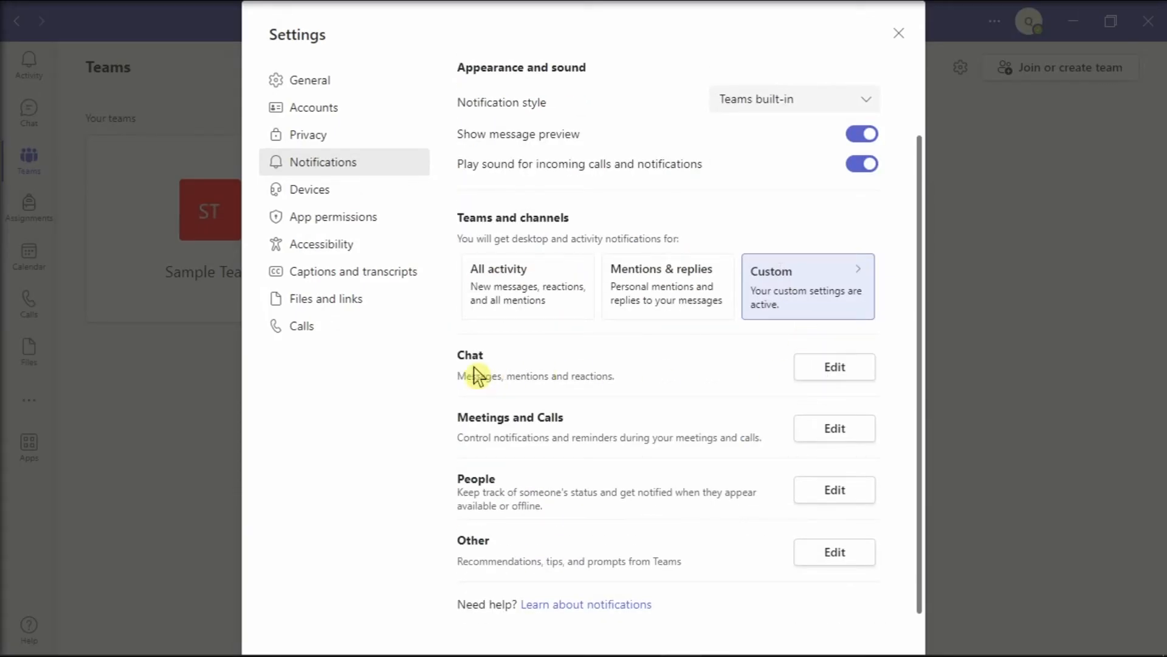
mouse_move(515, 477)
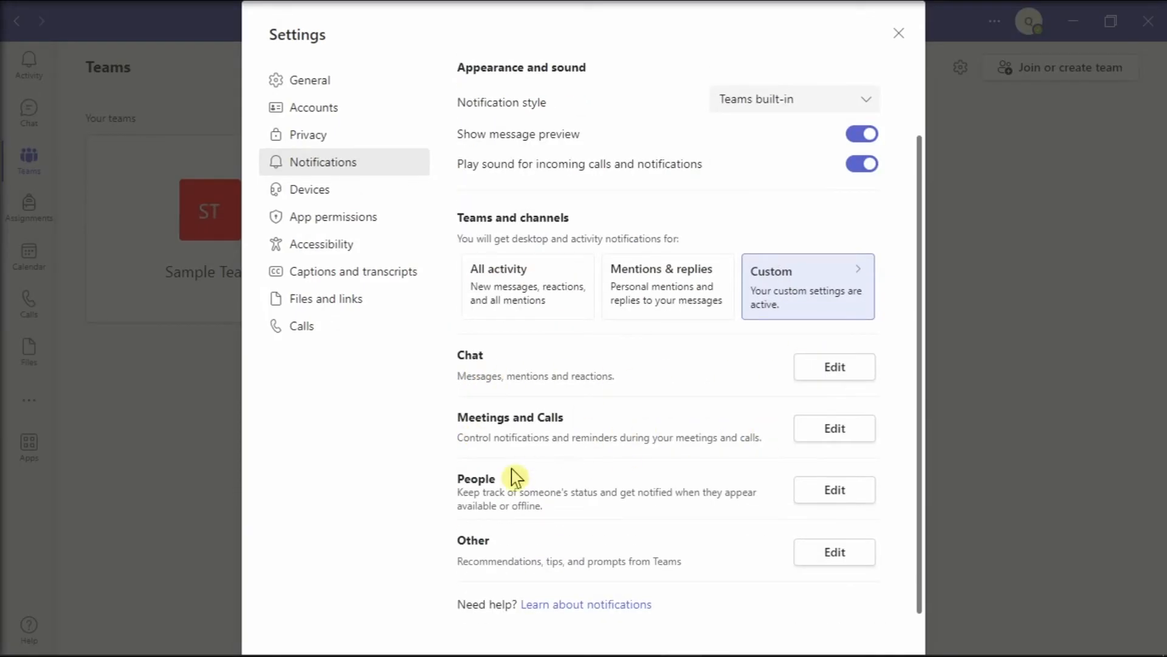
mouse_move(903, 553)
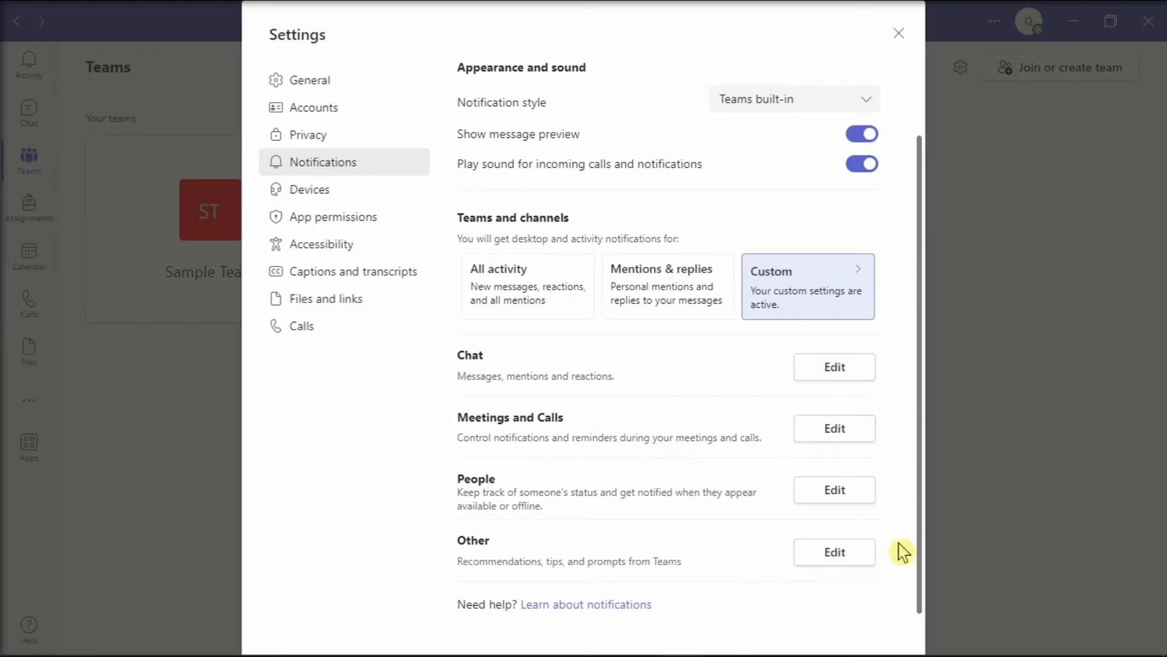
click(899, 33)
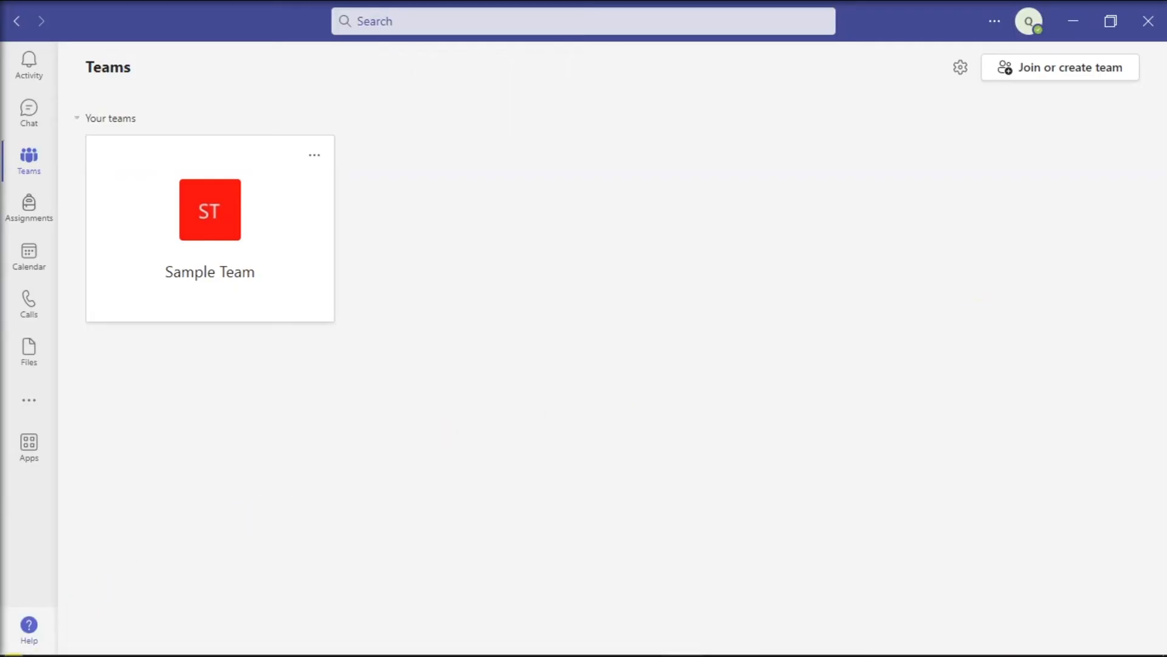
Review the Focus assist settings in Windows Settings.
click(16, 638)
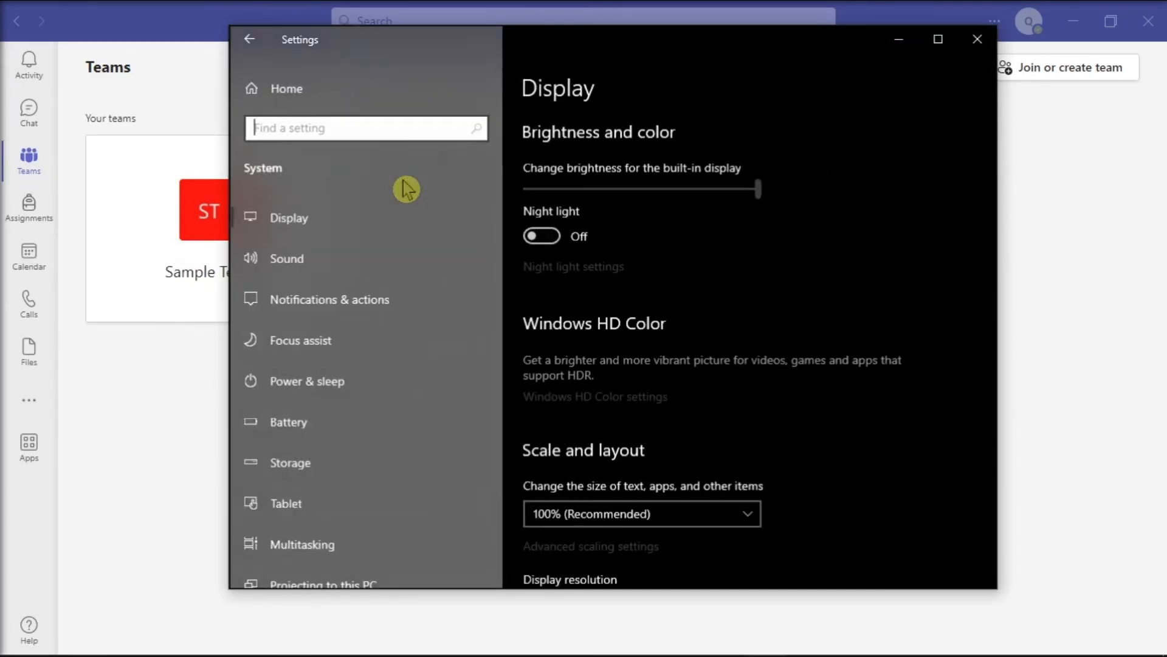
click(300, 340)
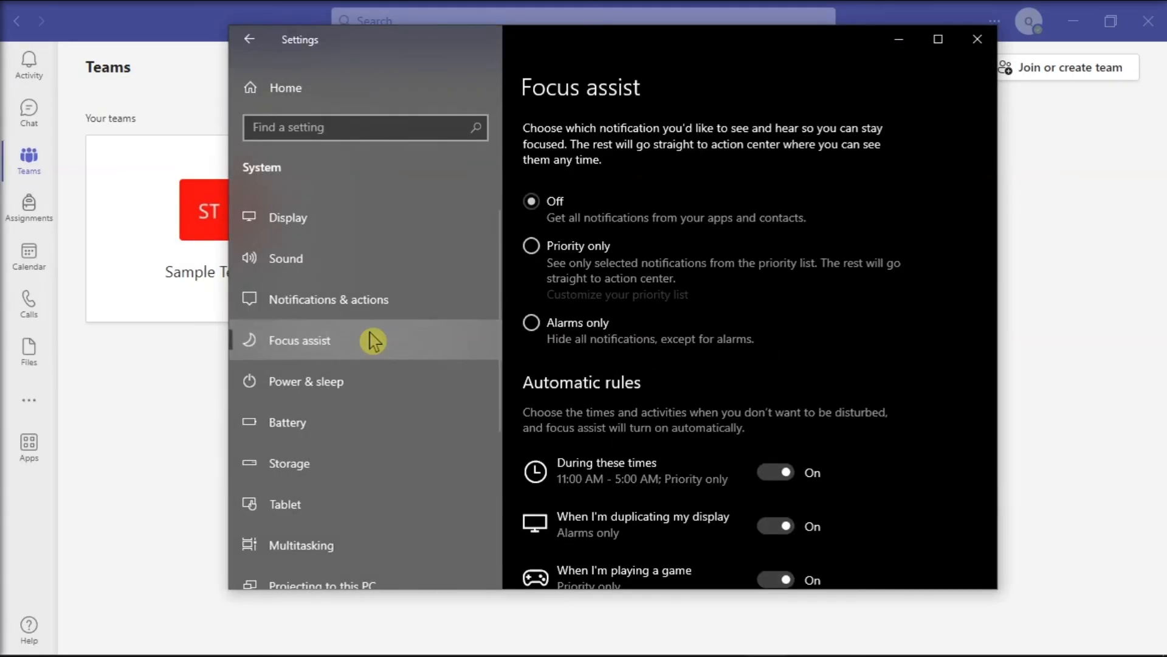
scroll(down, 3)
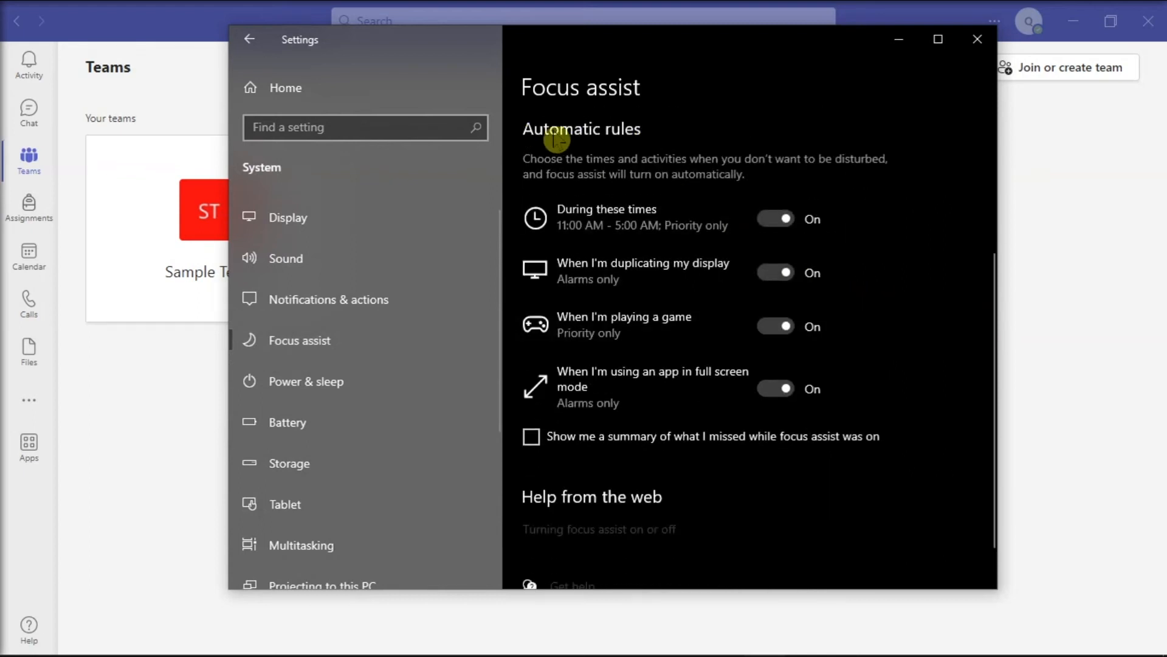
mouse_move(680, 219)
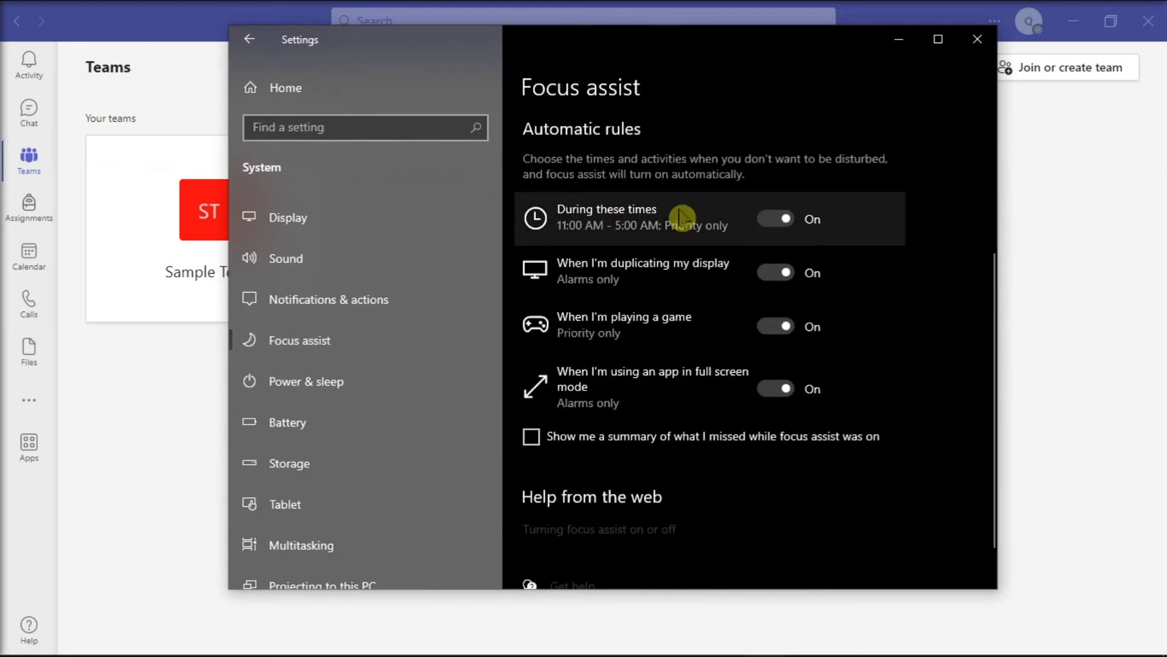
mouse_move(922, 407)
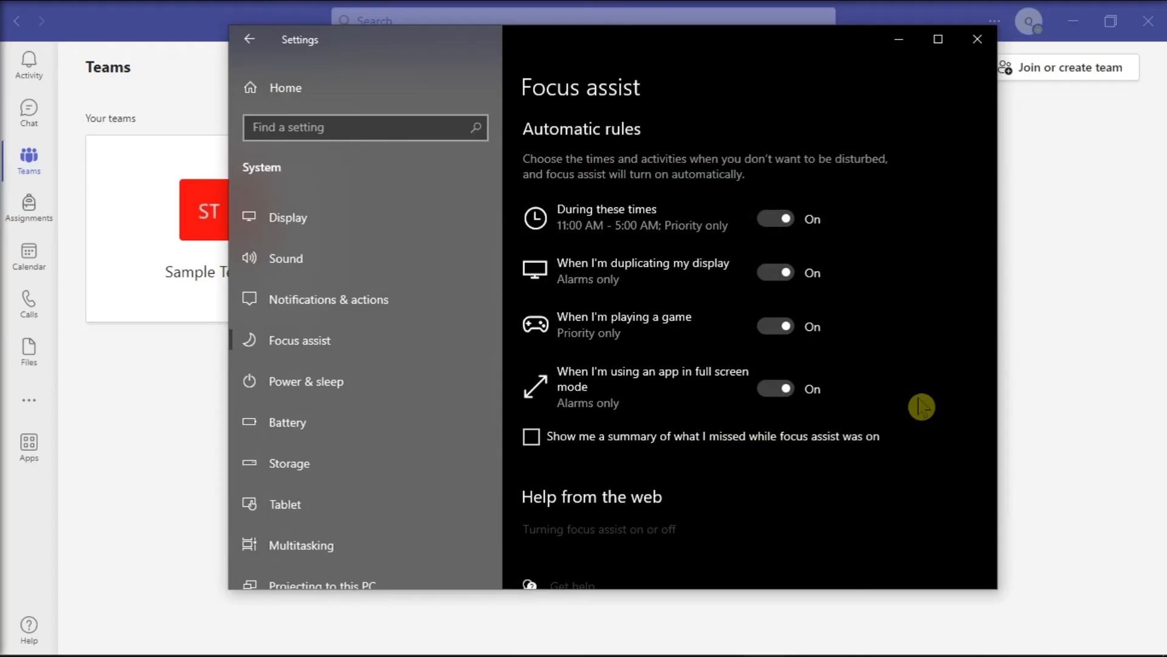
click(978, 39)
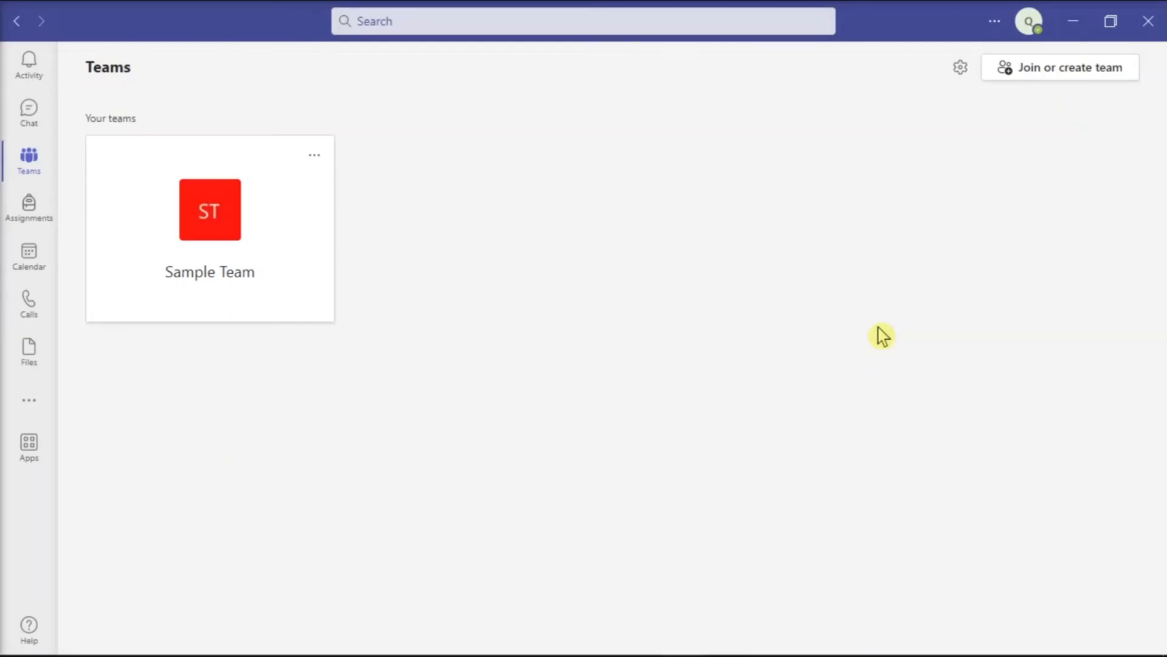
mouse_move(983, 82)
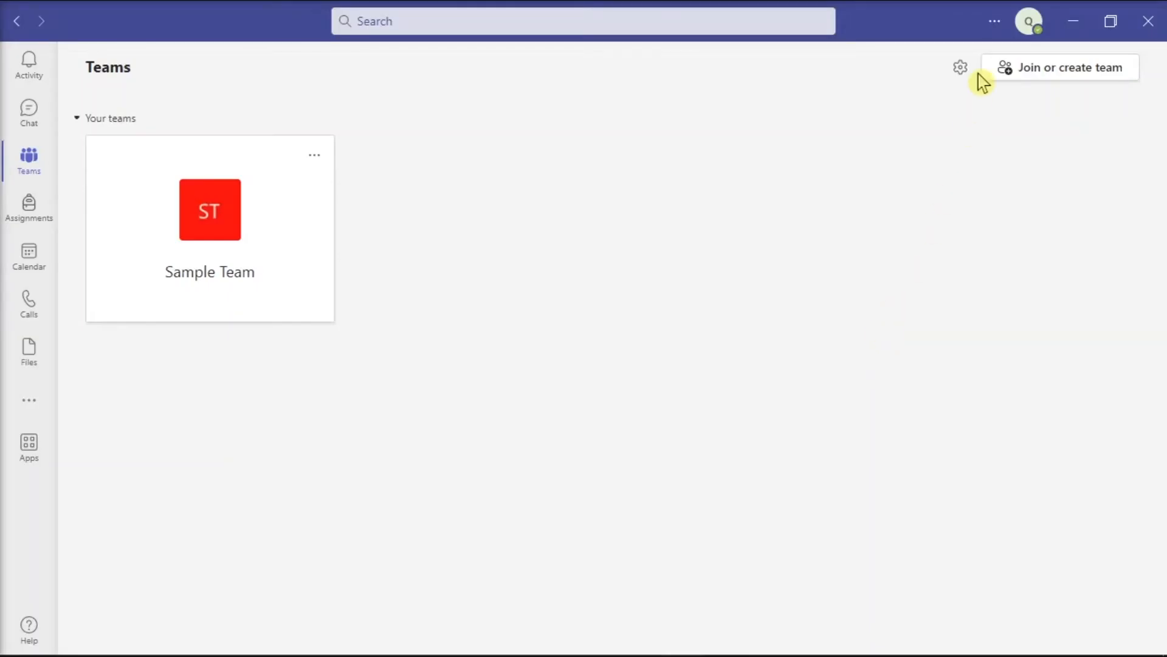
Run Check for updates and confirm Teams reports the latest updates installed.
click(994, 21)
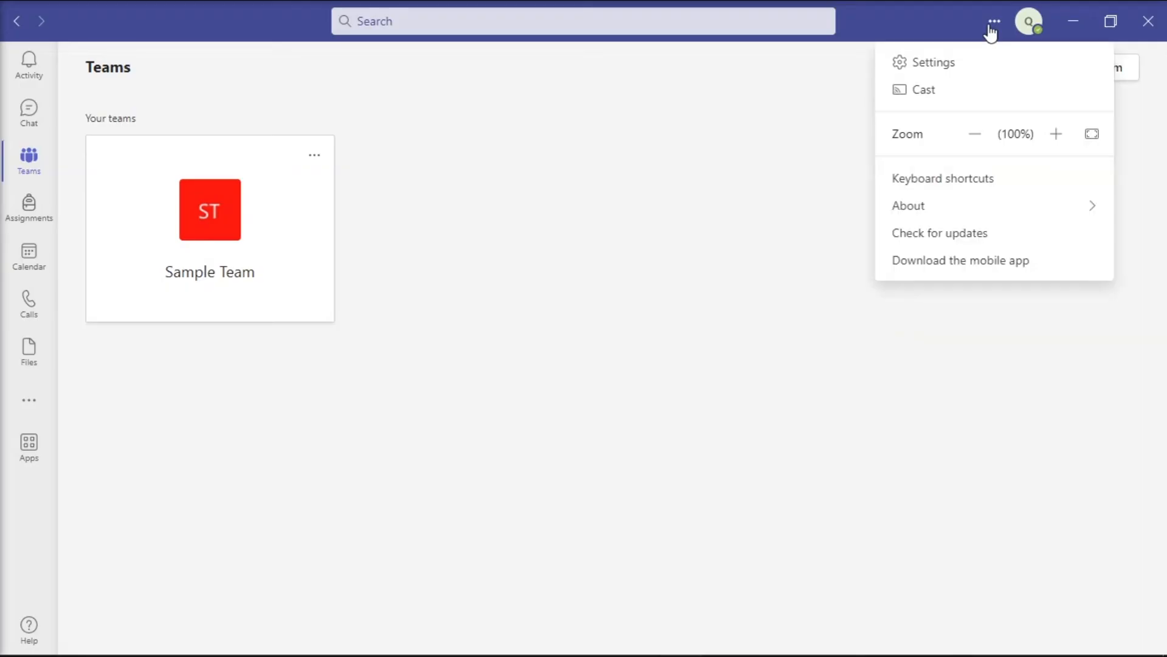
mouse_move(941, 239)
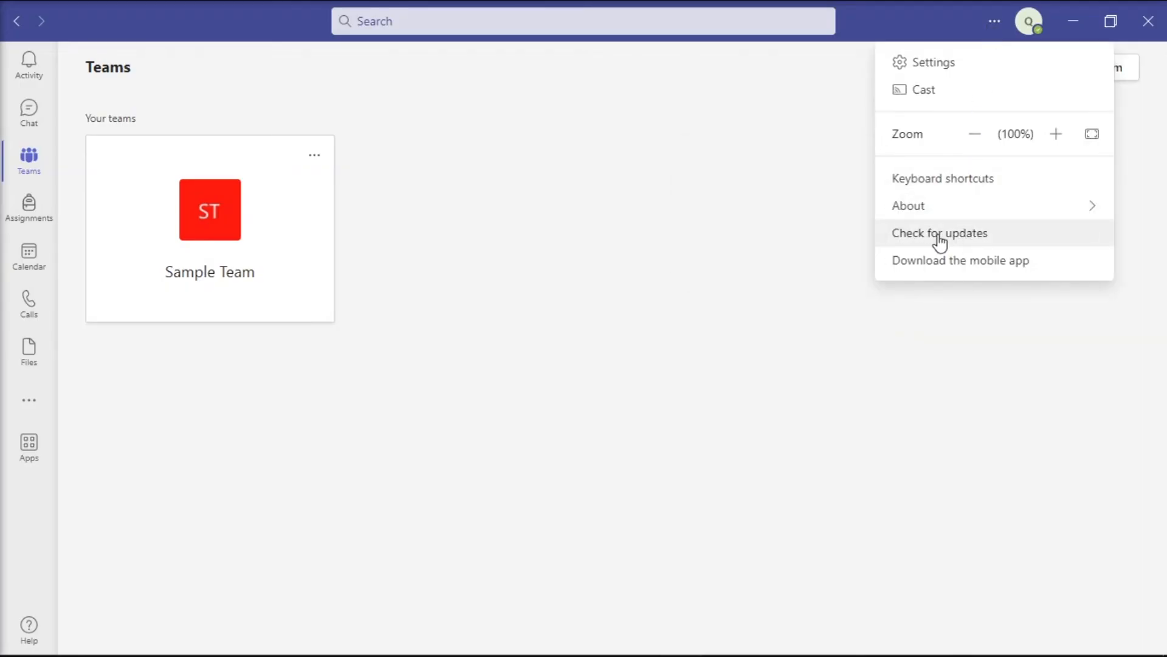
click(940, 233)
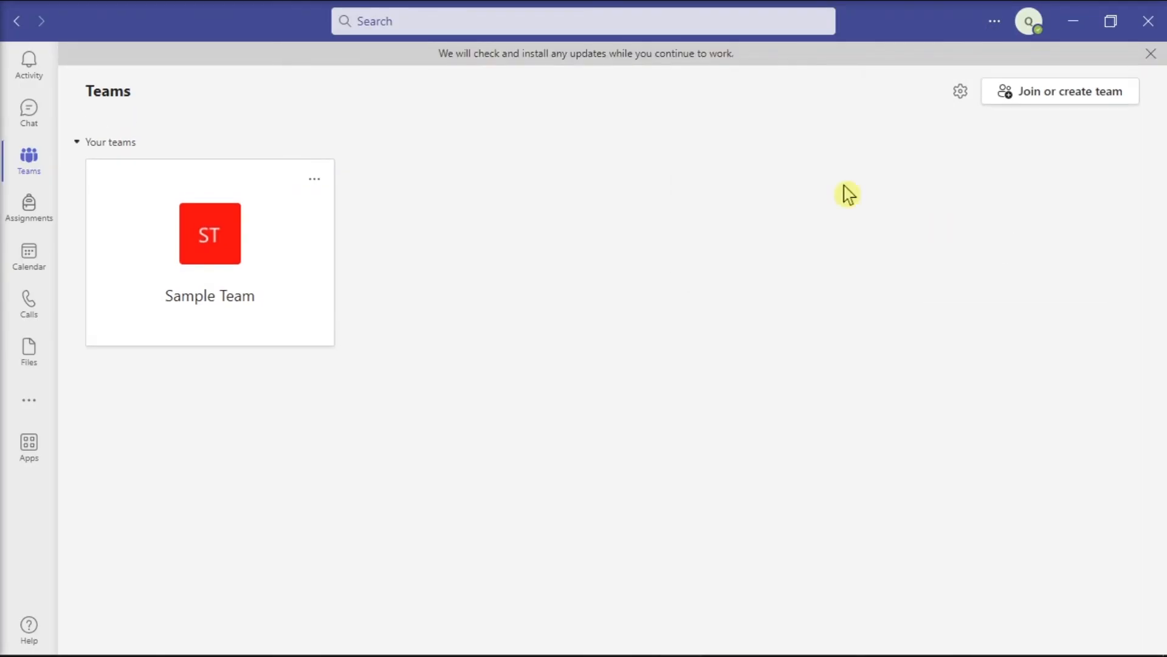
mouse_move(633, 84)
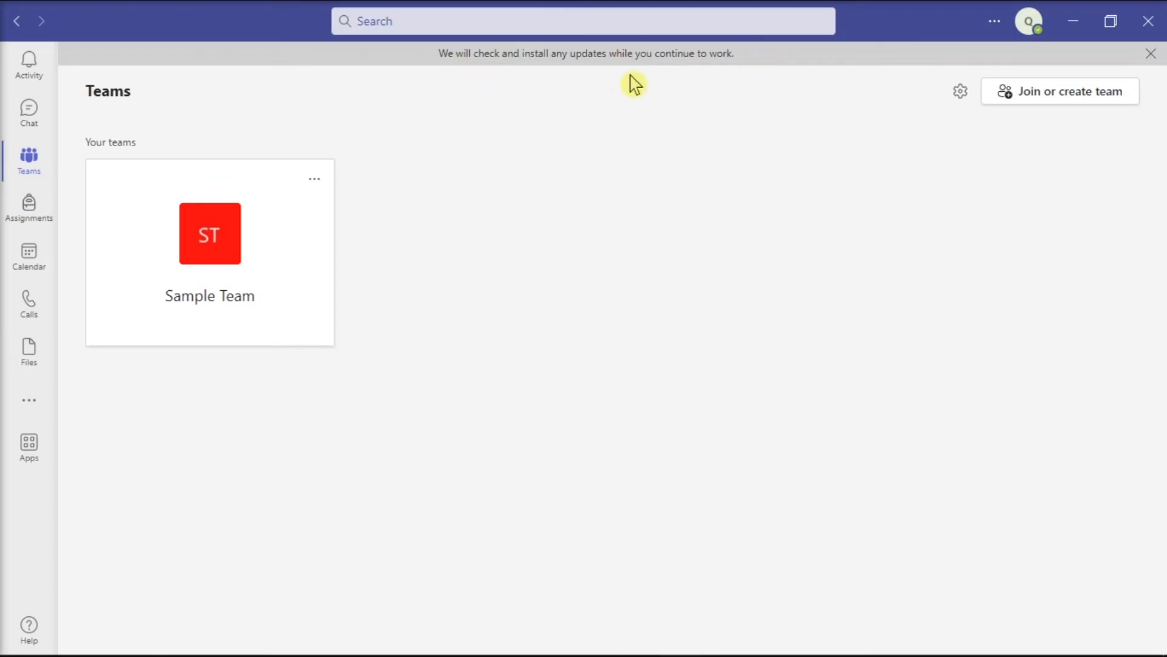
click(1151, 53)
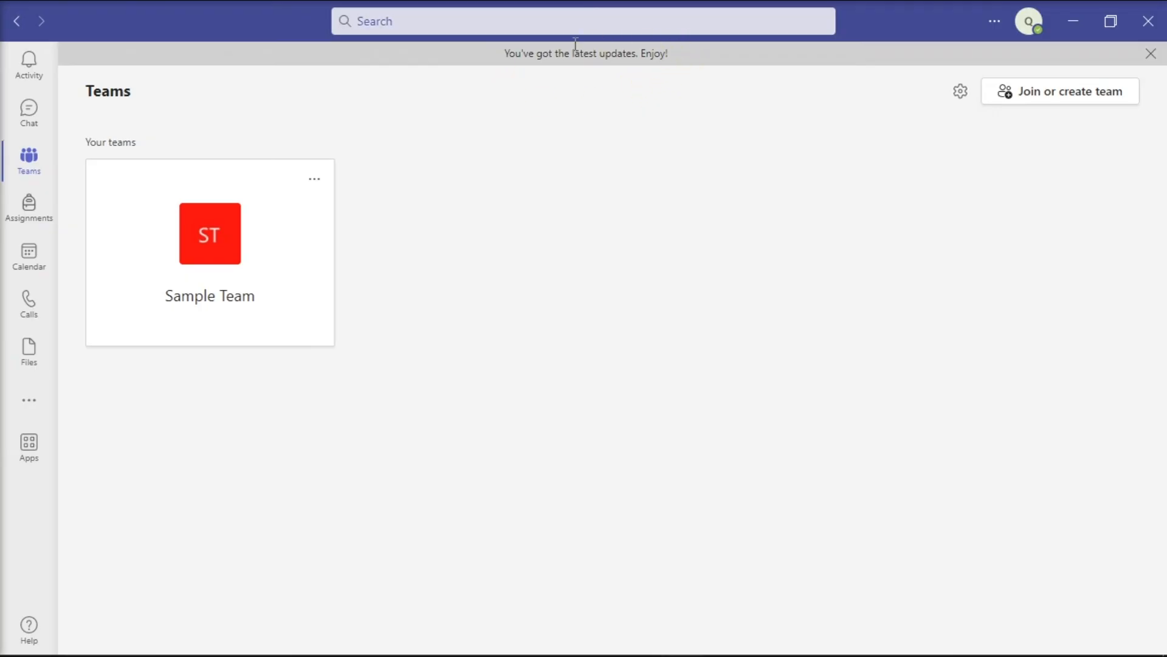
mouse_move(699, 63)
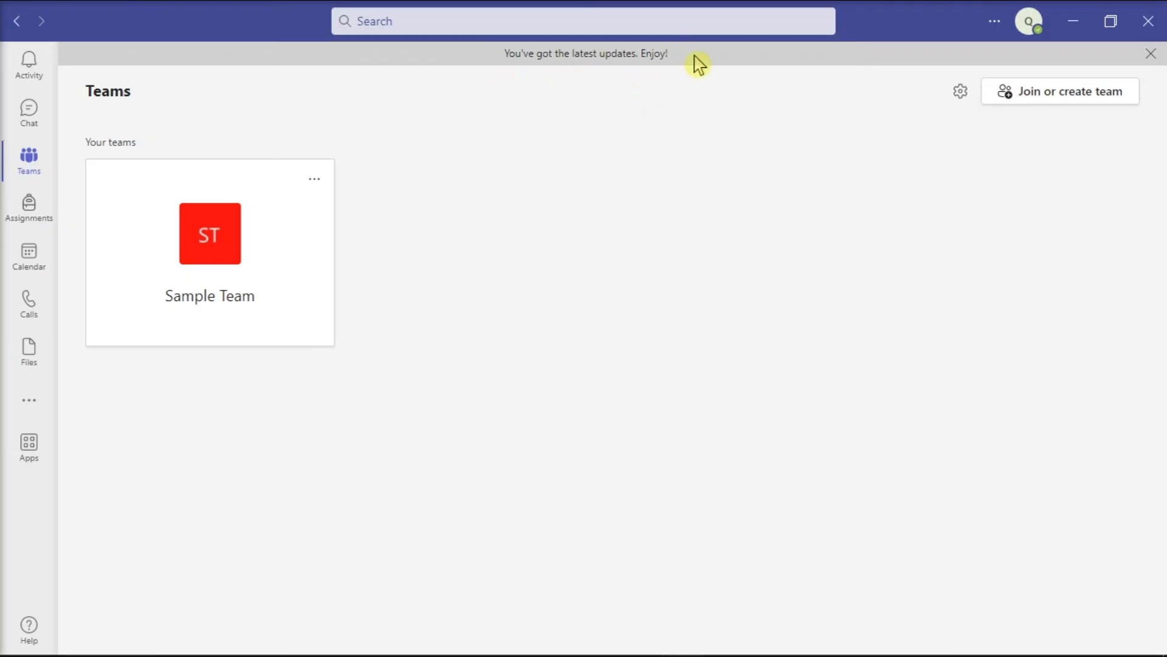